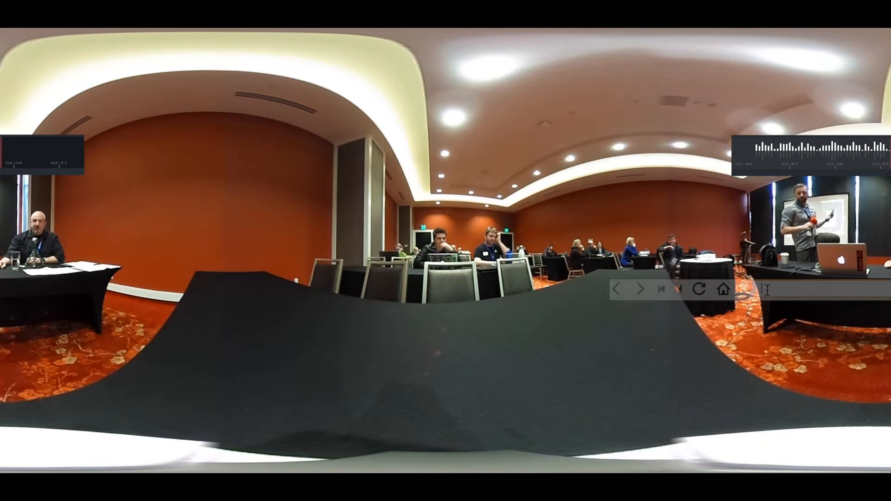
{"action": "type", "text": "www.bellinghampodcast.com/"}
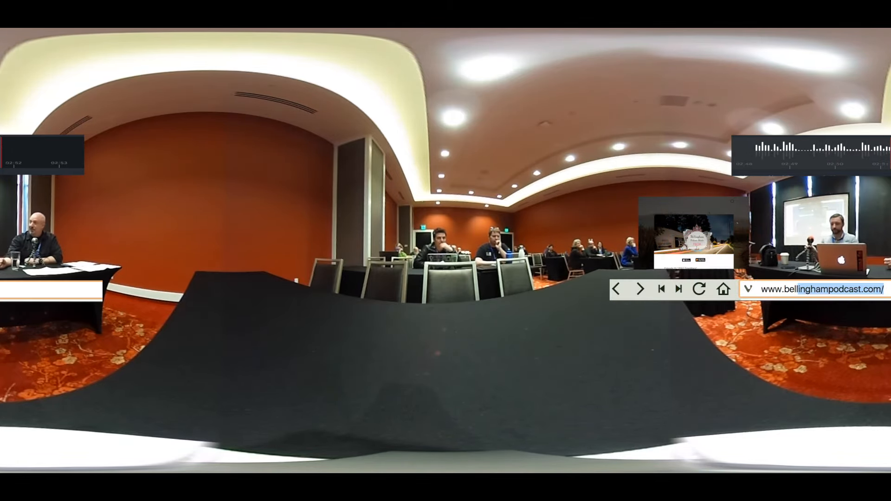